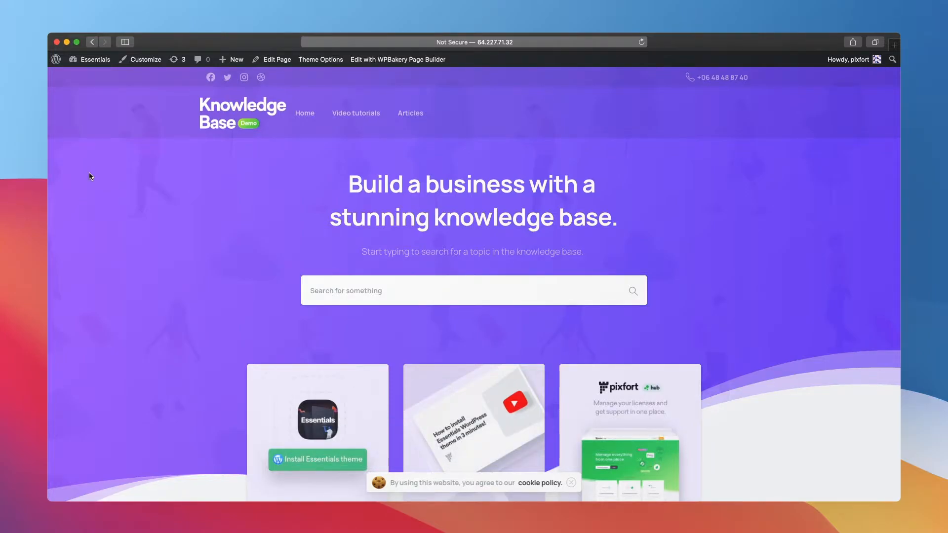
# Step: Go from the Knowledge Base front page to the Essentials admin Headers list
pyautogui.click(94, 59)
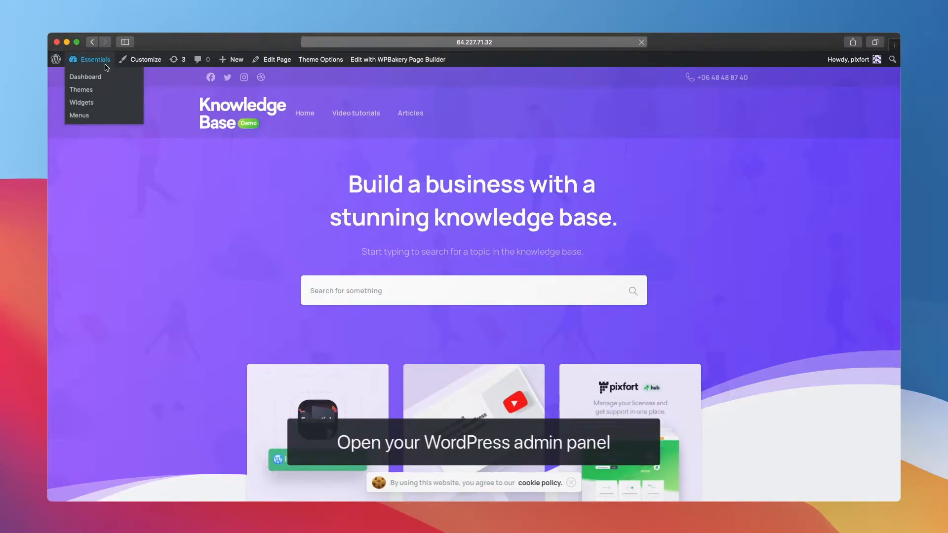
pyautogui.click(85, 77)
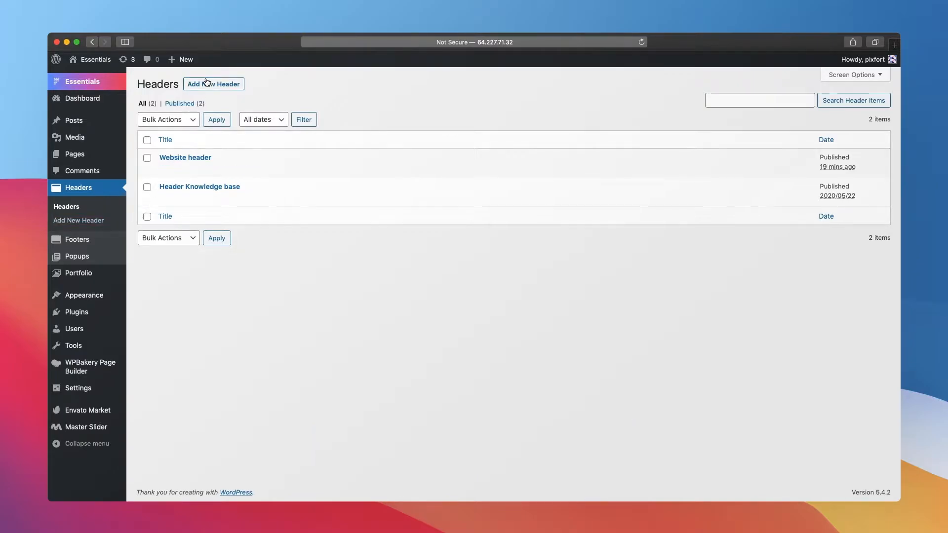
# Step: Add a new header titled 'New header' and scroll to its empty header builder
pyautogui.click(213, 83)
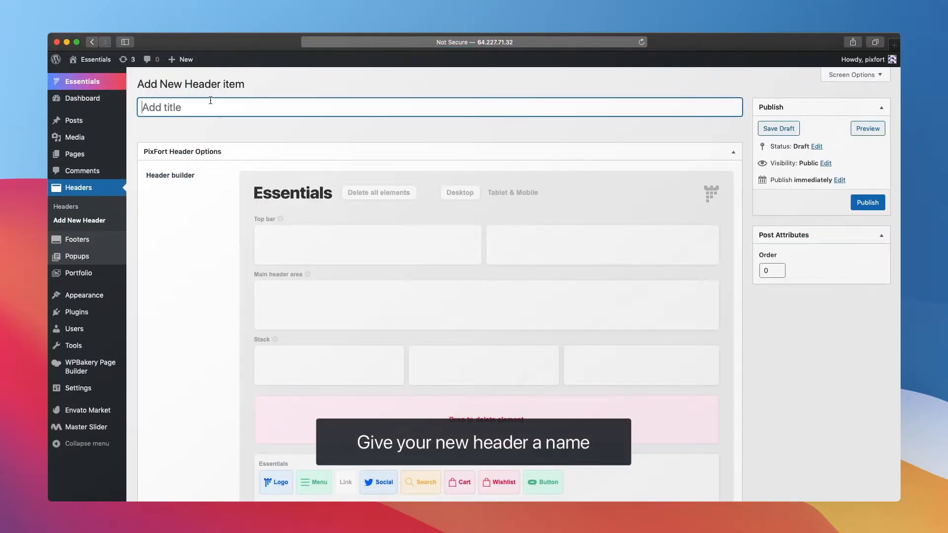
pyautogui.write('New header')
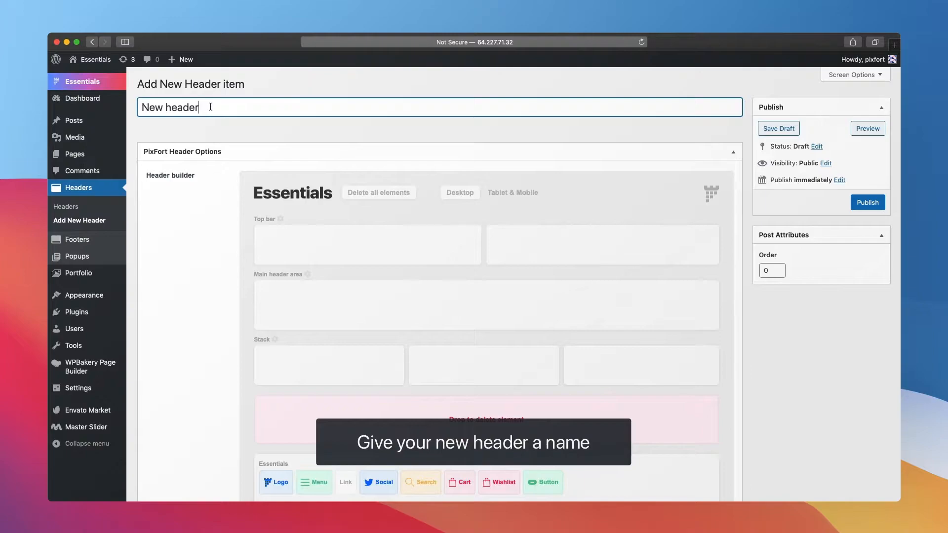
pyautogui.scroll(-3)
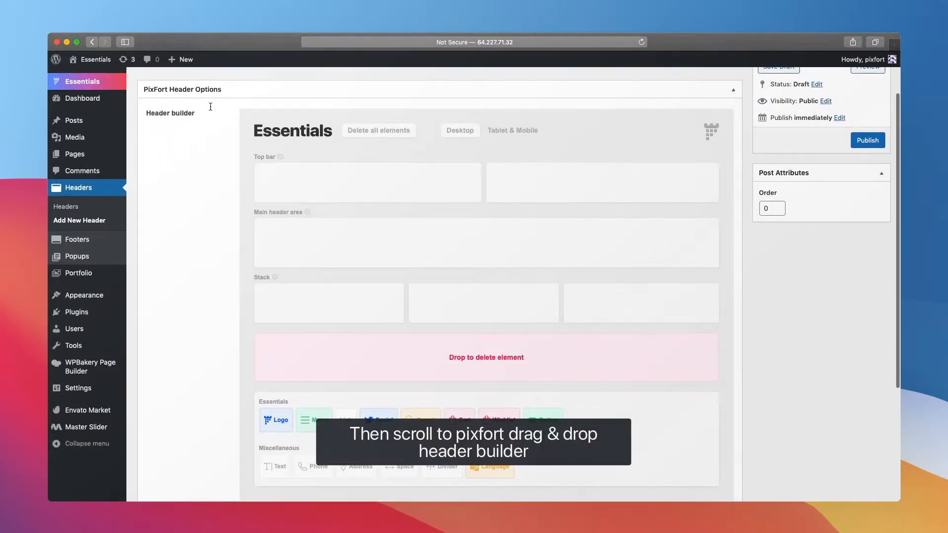
pyautogui.scroll(-3)
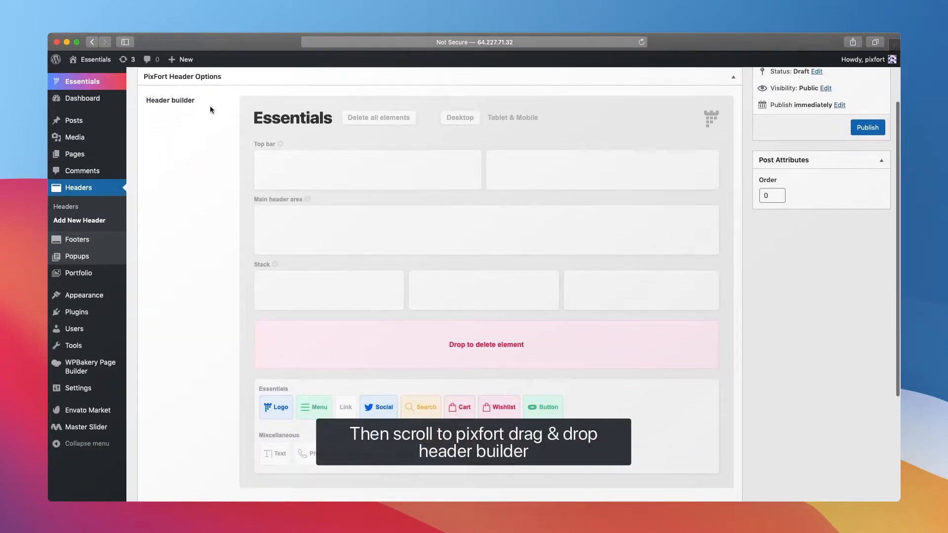
# Step: Add desktop logo, menu, search and social elements, then tablet/mobile logo and menu
pyautogui.click(867, 127)
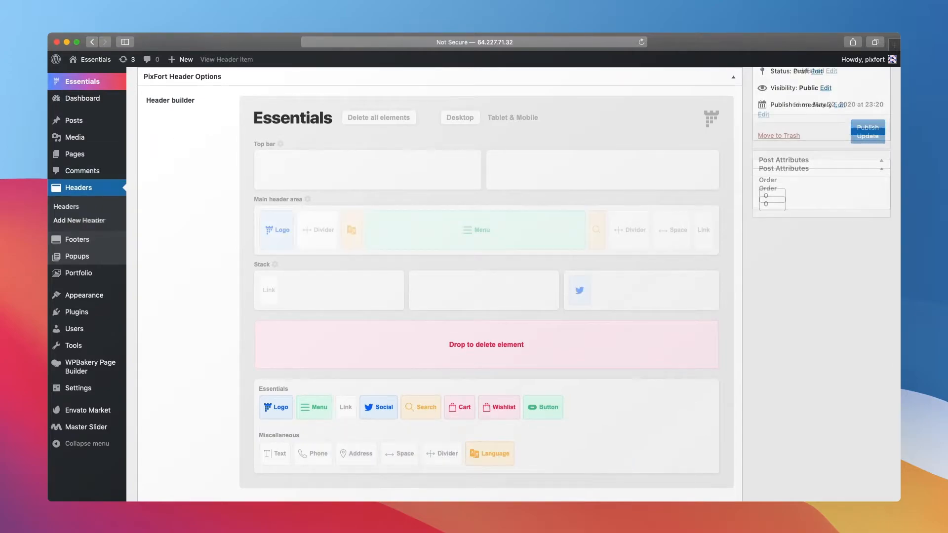
pyautogui.click(868, 127)
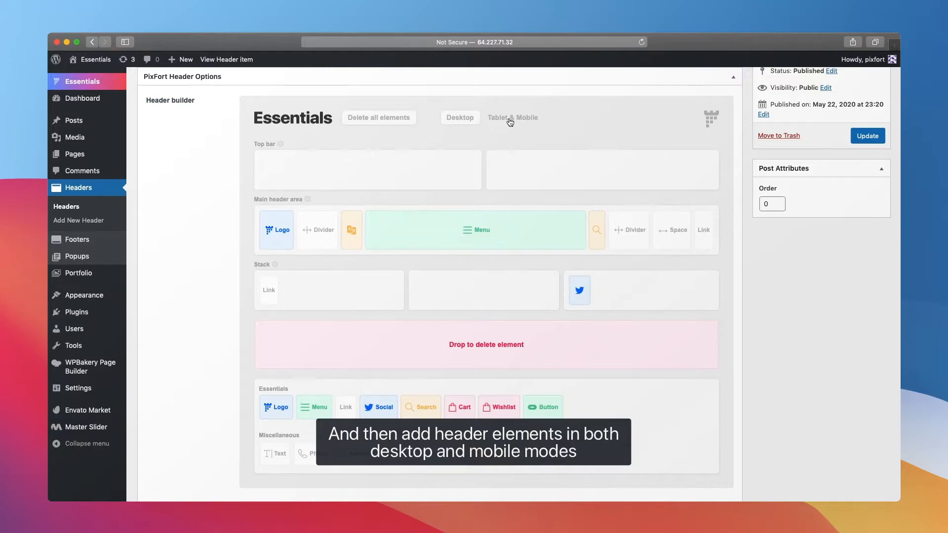
pyautogui.click(513, 117)
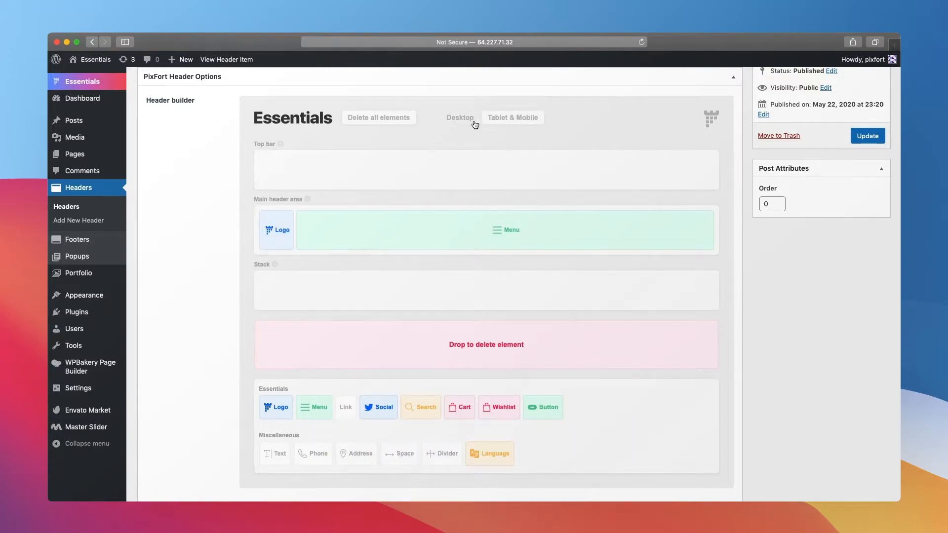
pyautogui.scroll(-3)
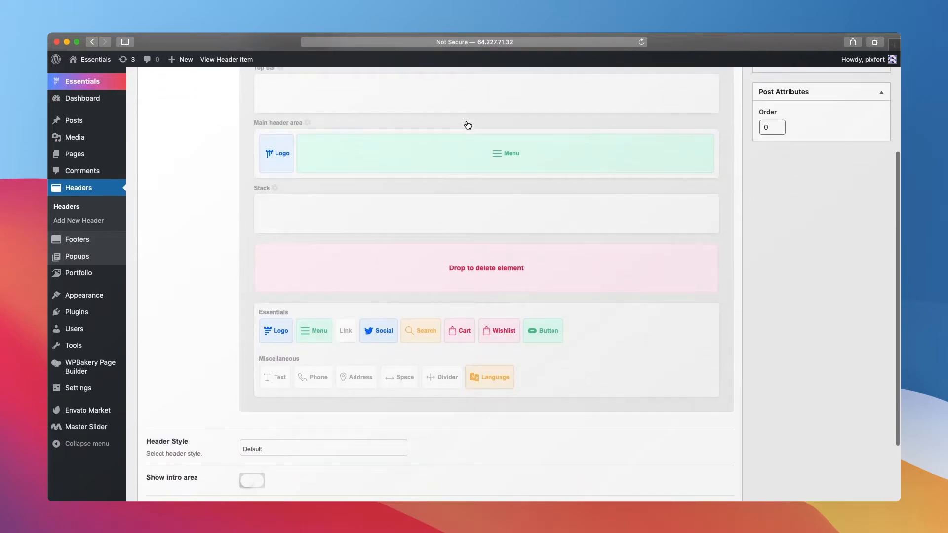
pyautogui.scroll(-3)
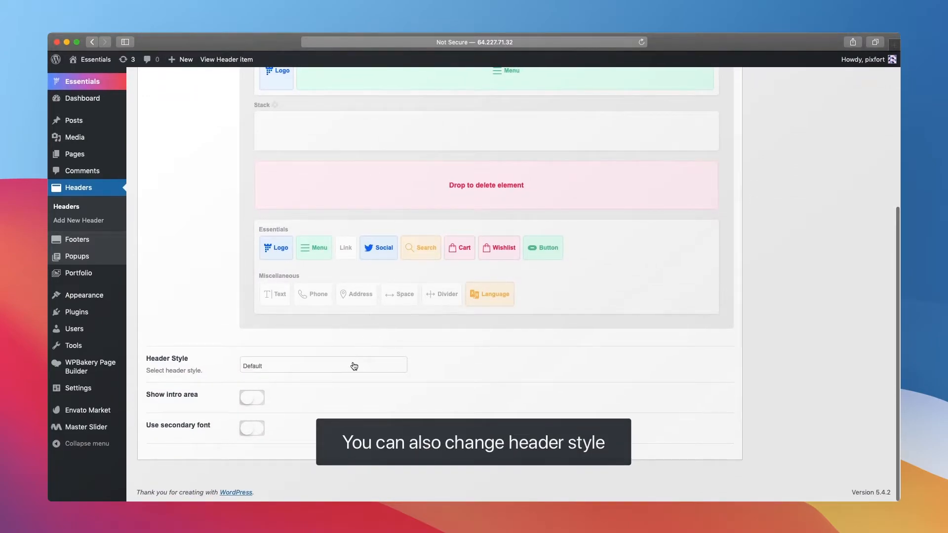
pyautogui.click(323, 365)
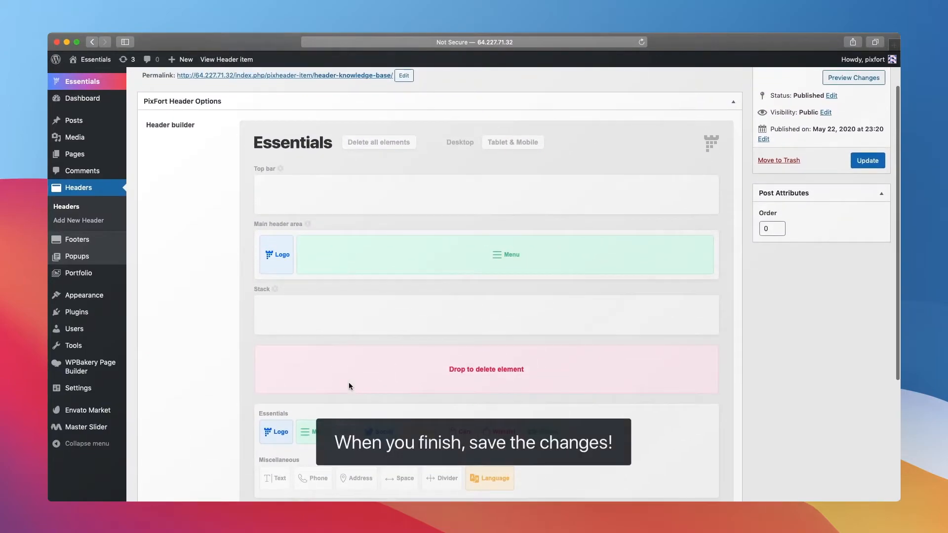
# Step: Update the 'New header' post to save its layout
pyautogui.click(867, 160)
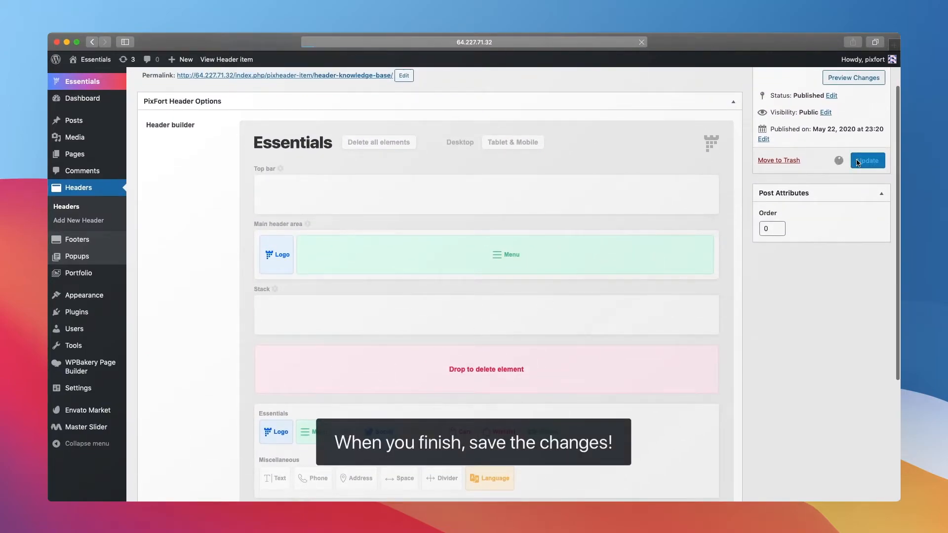
pyautogui.click(867, 160)
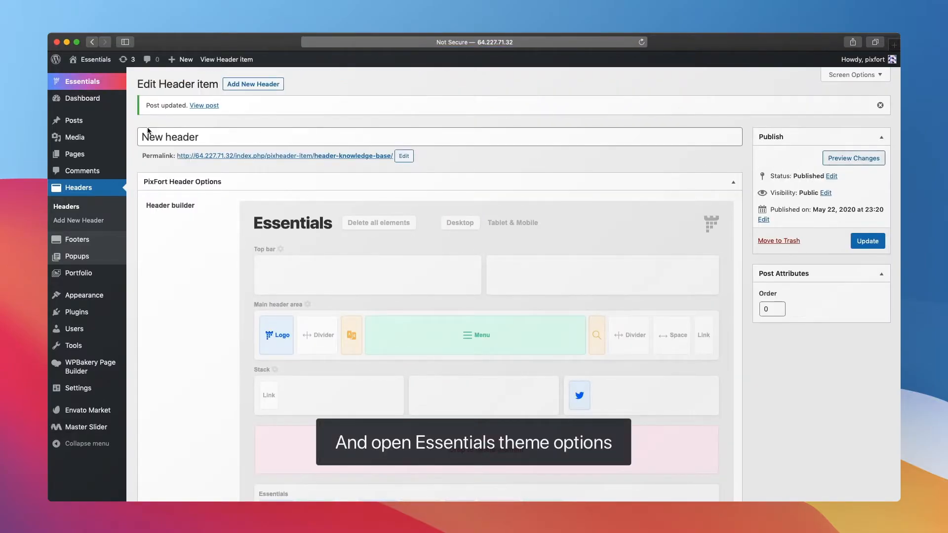
# Step: Open Essentials Theme Options at the Layout header settings
pyautogui.click(84, 81)
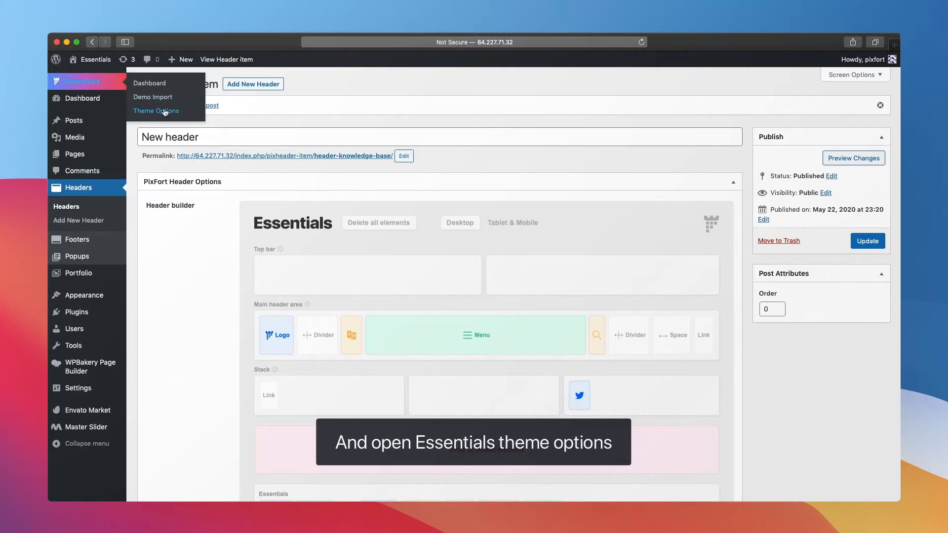
pyautogui.click(156, 111)
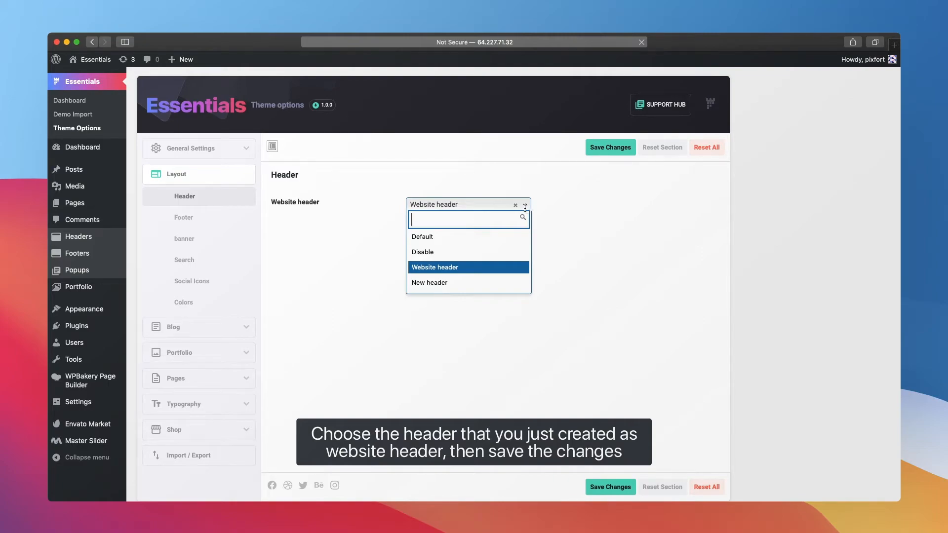
# Step: Set the website header to 'New header', save, and view the front page
pyautogui.click(429, 283)
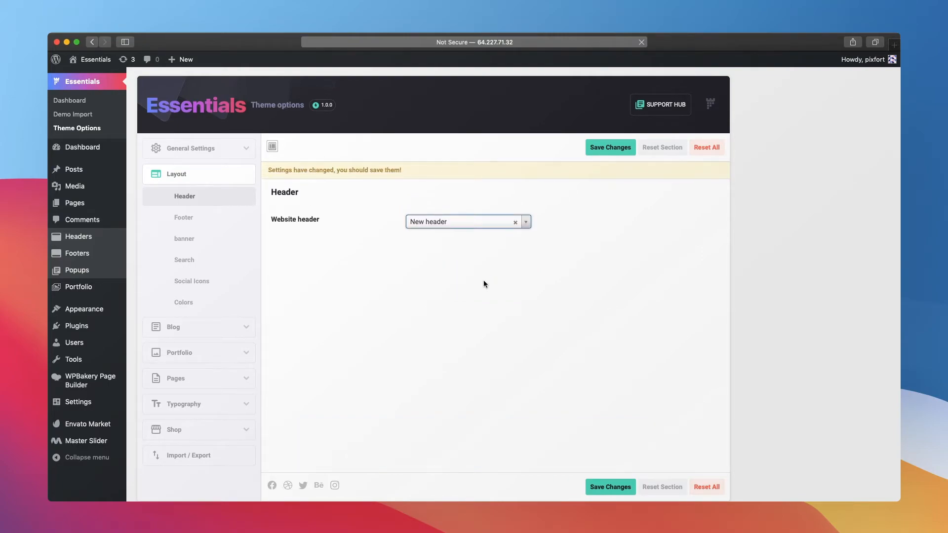
pyautogui.click(609, 148)
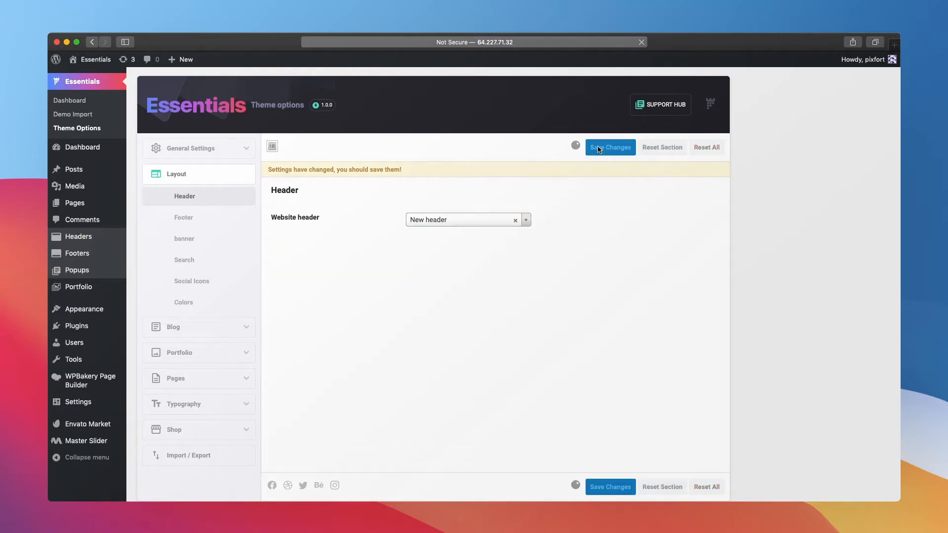
pyautogui.click(610, 148)
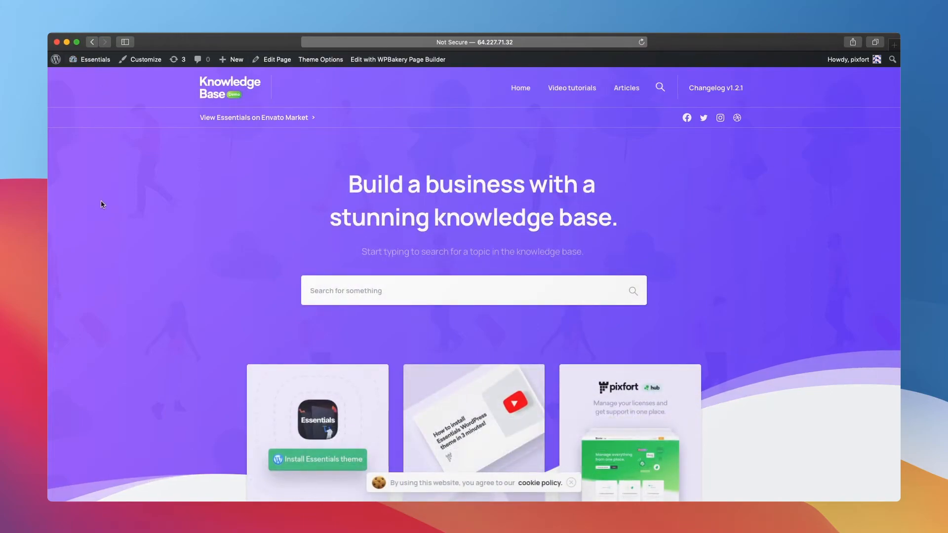
pyautogui.scroll(-3)
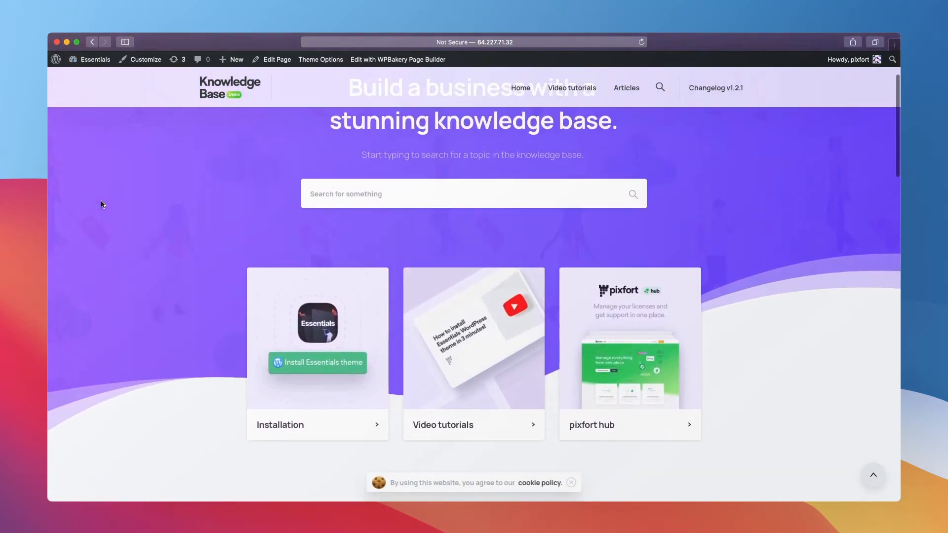